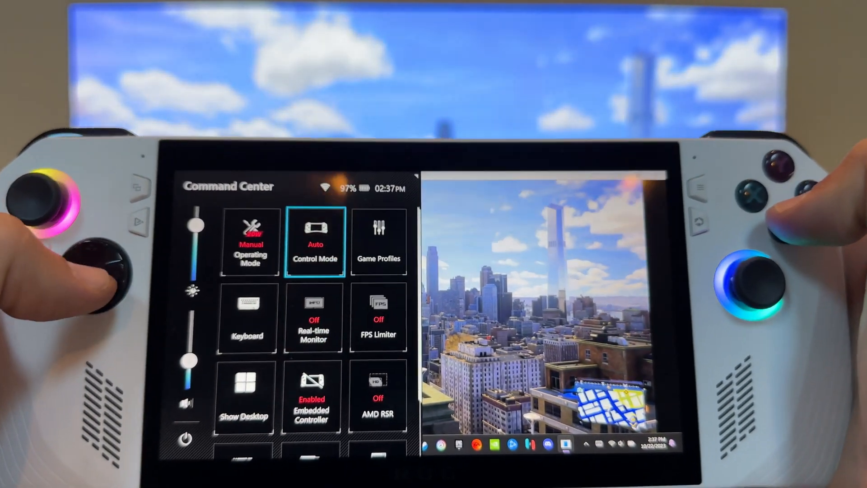
Switch the Control Mode tile from Auto to Gamepad so macros work
{"action": "left_click", "coordinate": [316, 242]}
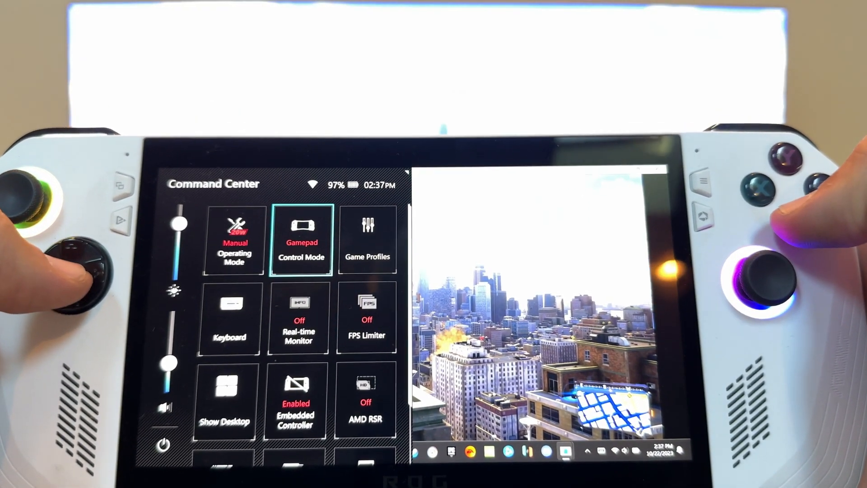